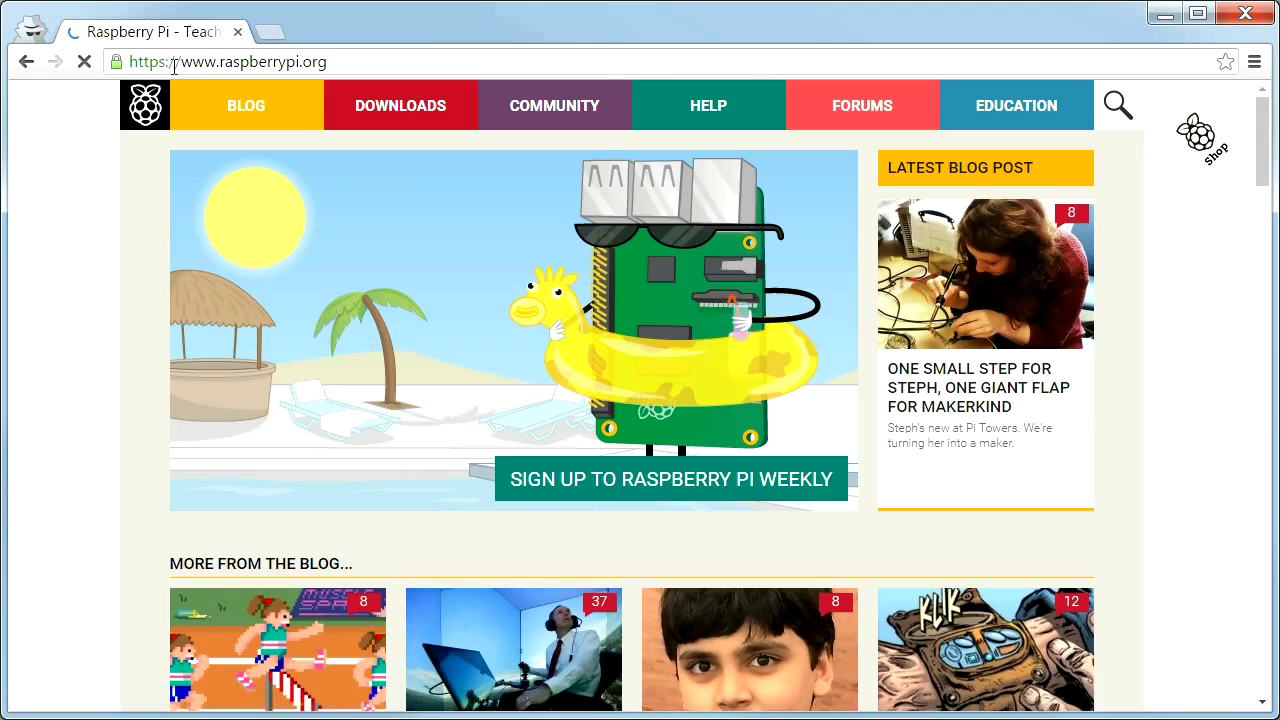
- Download the full desktop Raspbian Jessie ZIP, then go to sourceforge.net/projects/win32diskimager
click(400, 105)
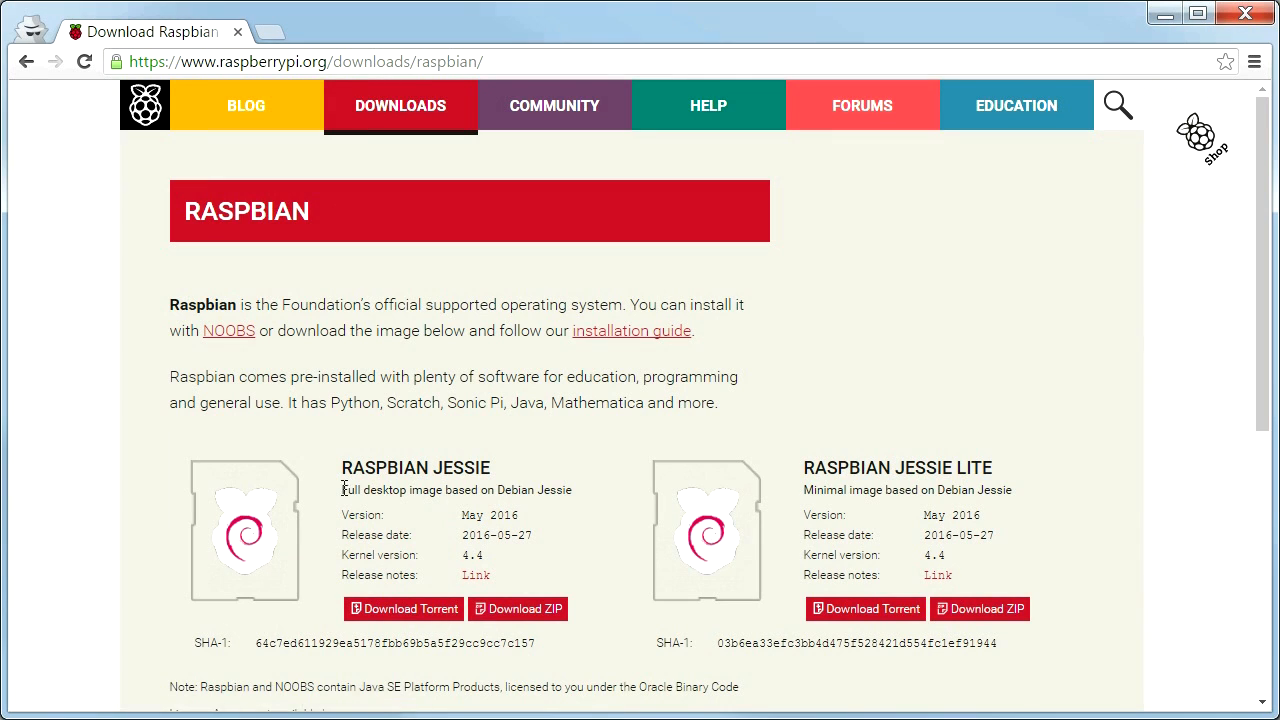
drag(340, 489, 460, 489)
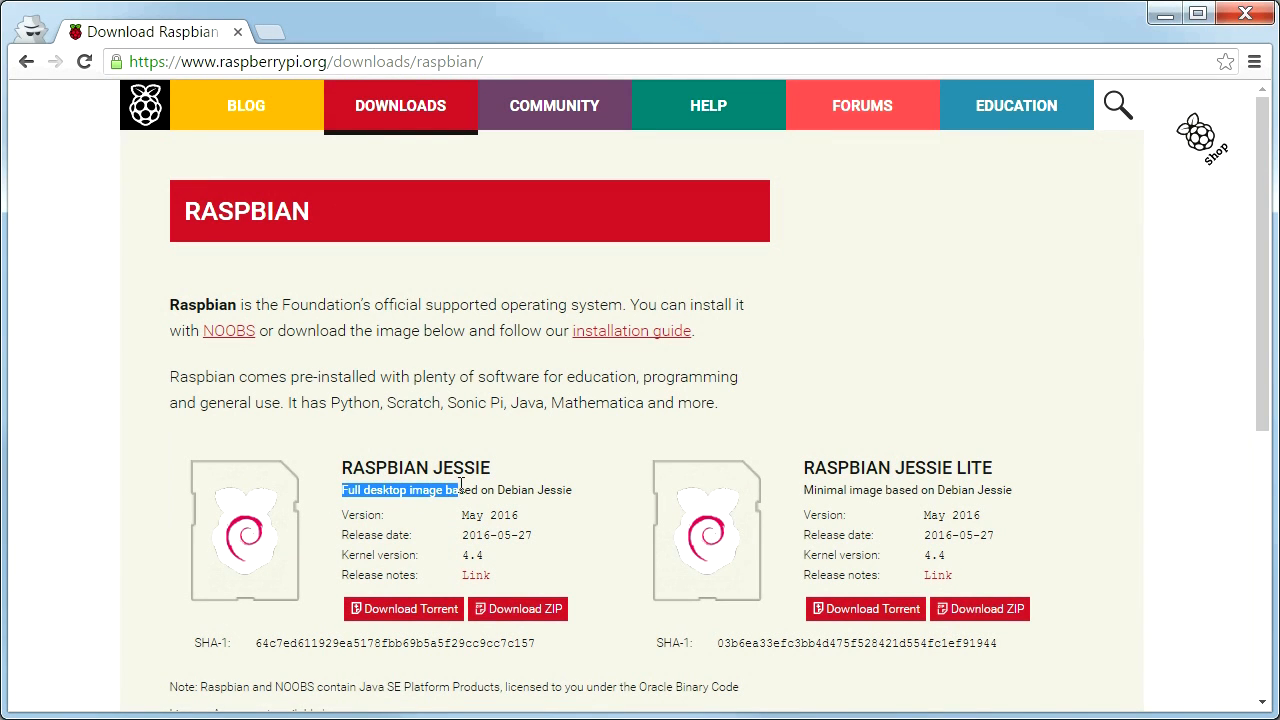
click(518, 609)
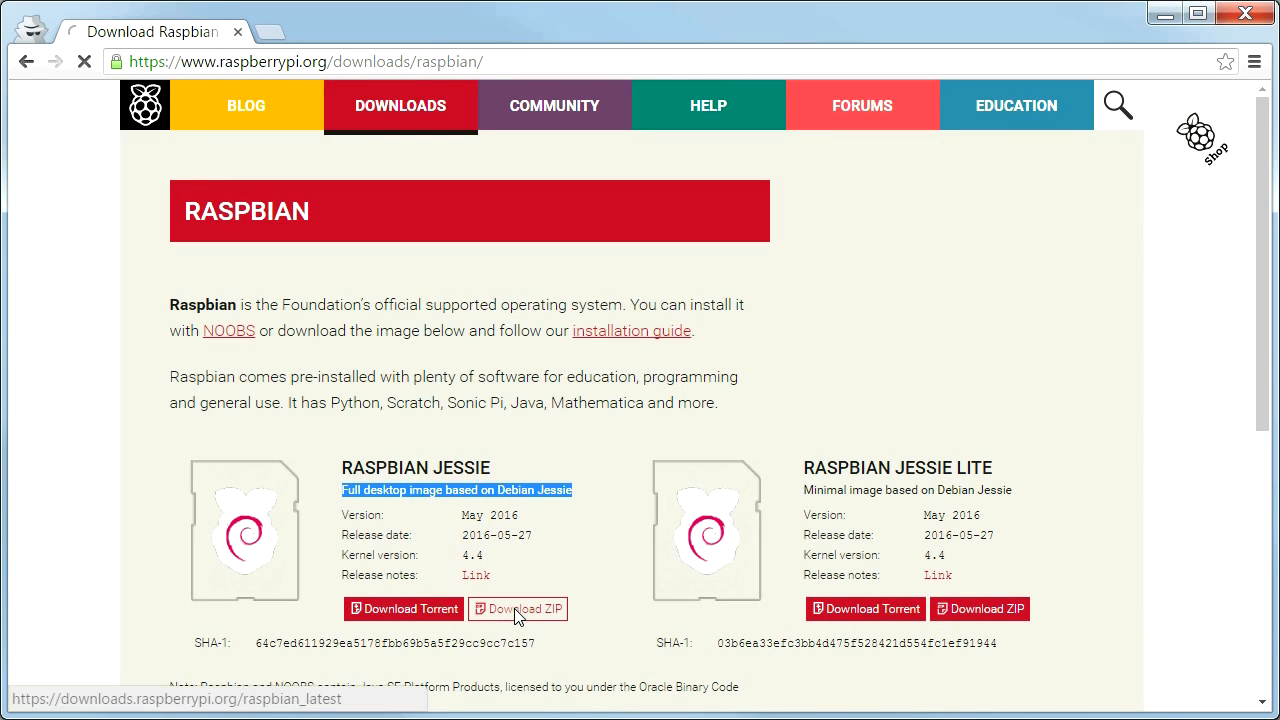
click(518, 608)
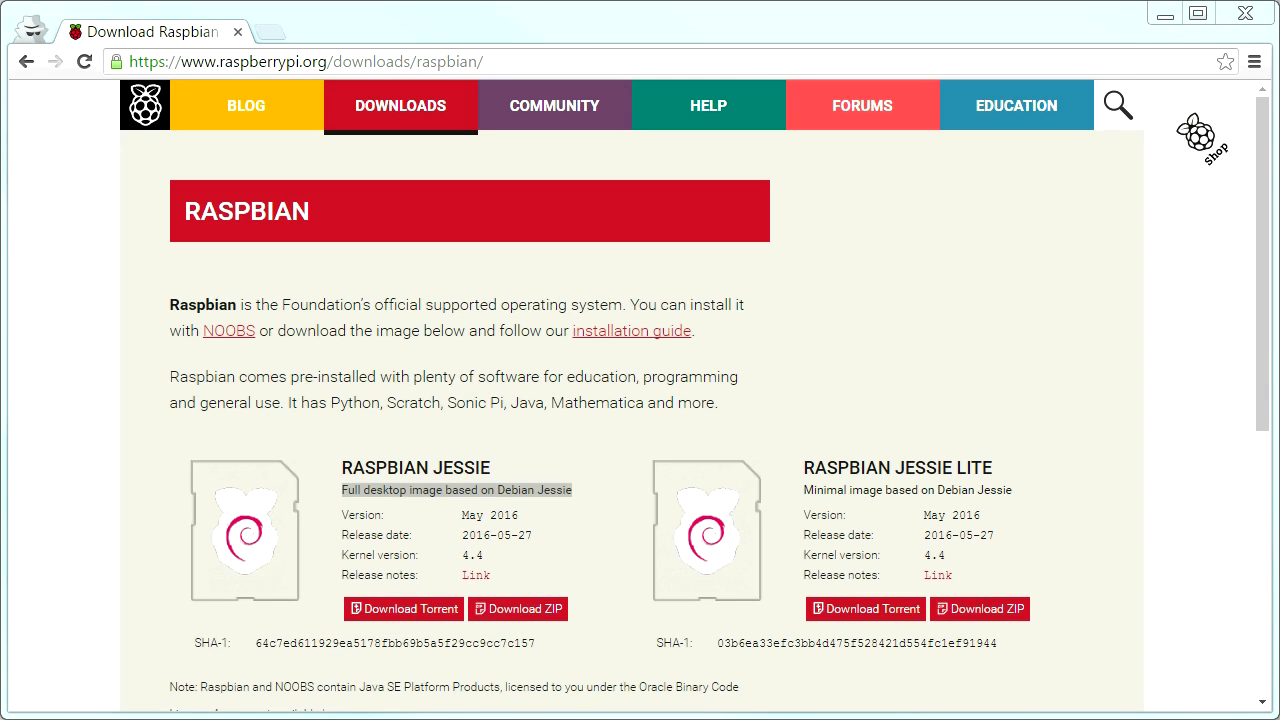
text(sourceforge.net/projects/win32diskimager/)
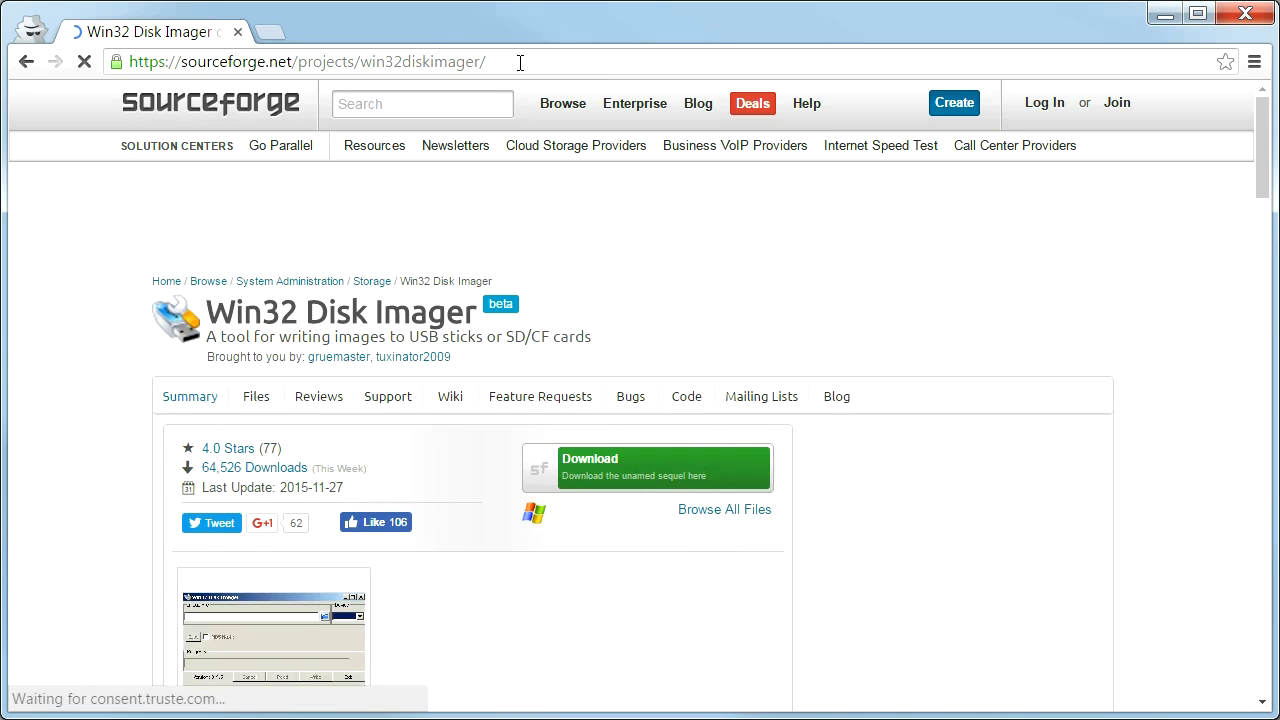
- Download Win32 Disk Imager from its SourceForge project page
click(645, 467)
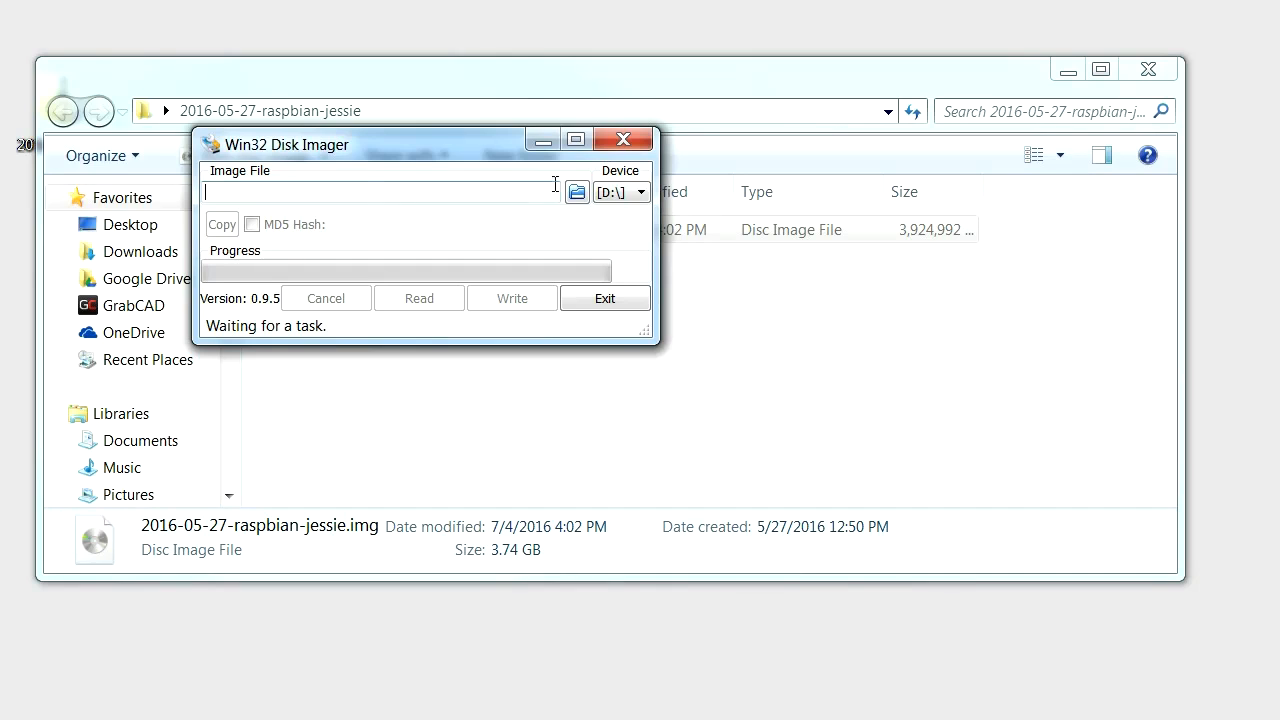
- Write the 2016-05-27 Raspbian Jessie image to the D:\ card, confirming the overwrite
click(576, 192)
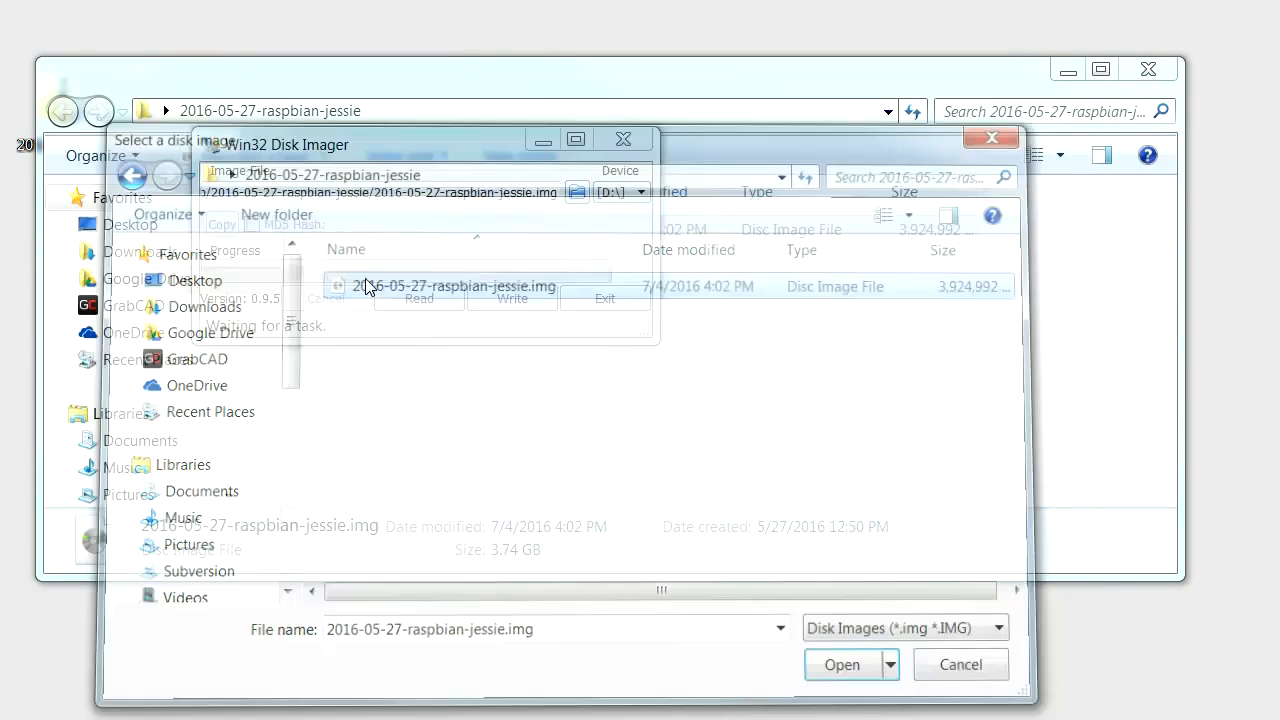
click(840, 664)
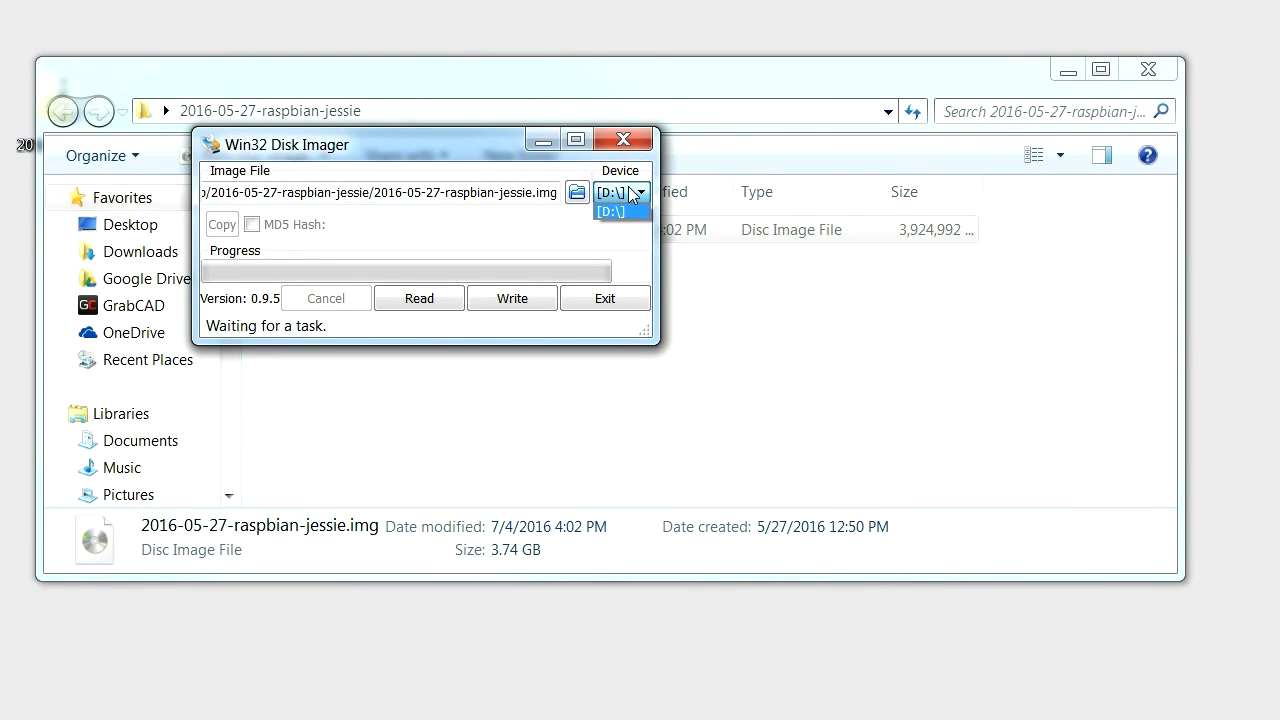
click(611, 210)
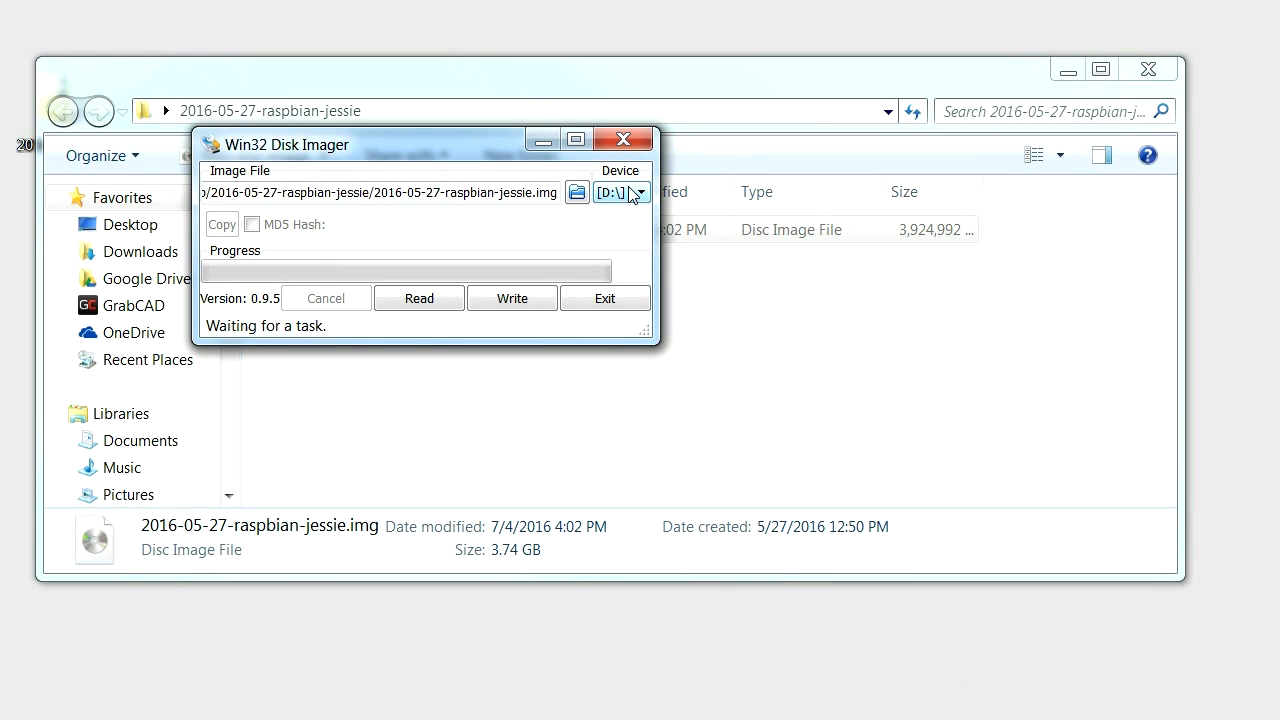
click(511, 298)
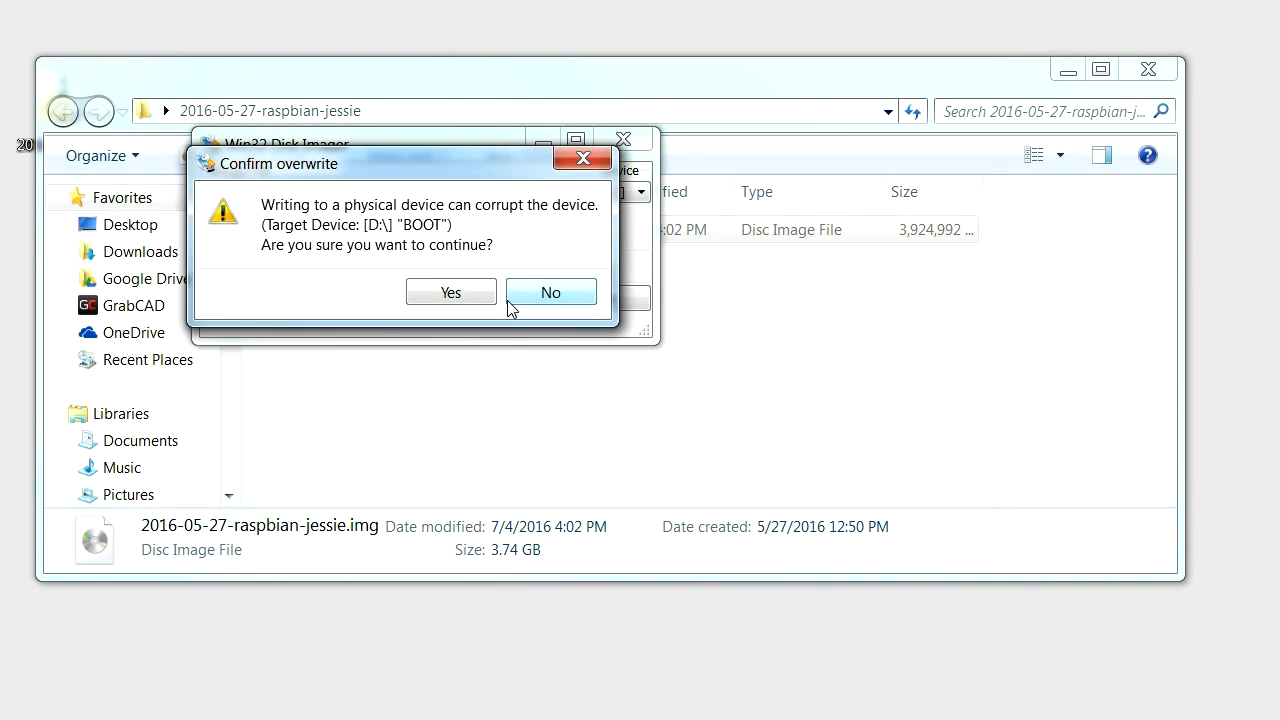
mouse_move(451, 291)
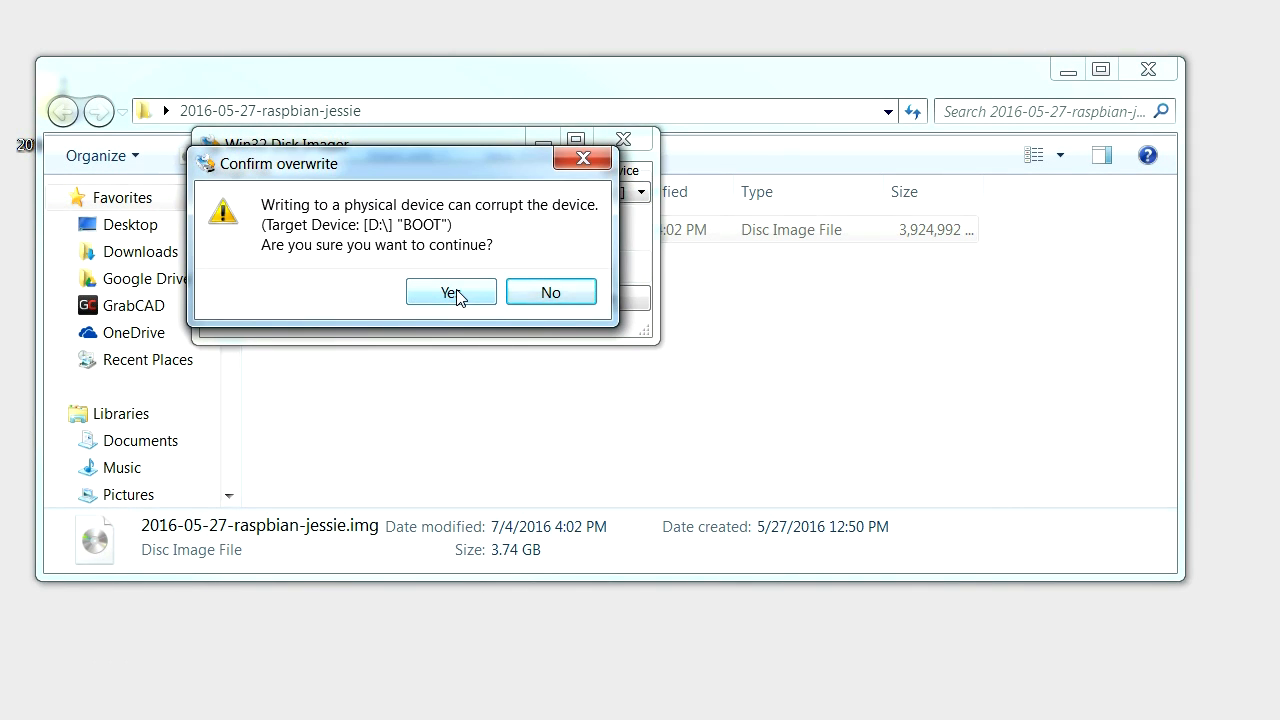
click(450, 291)
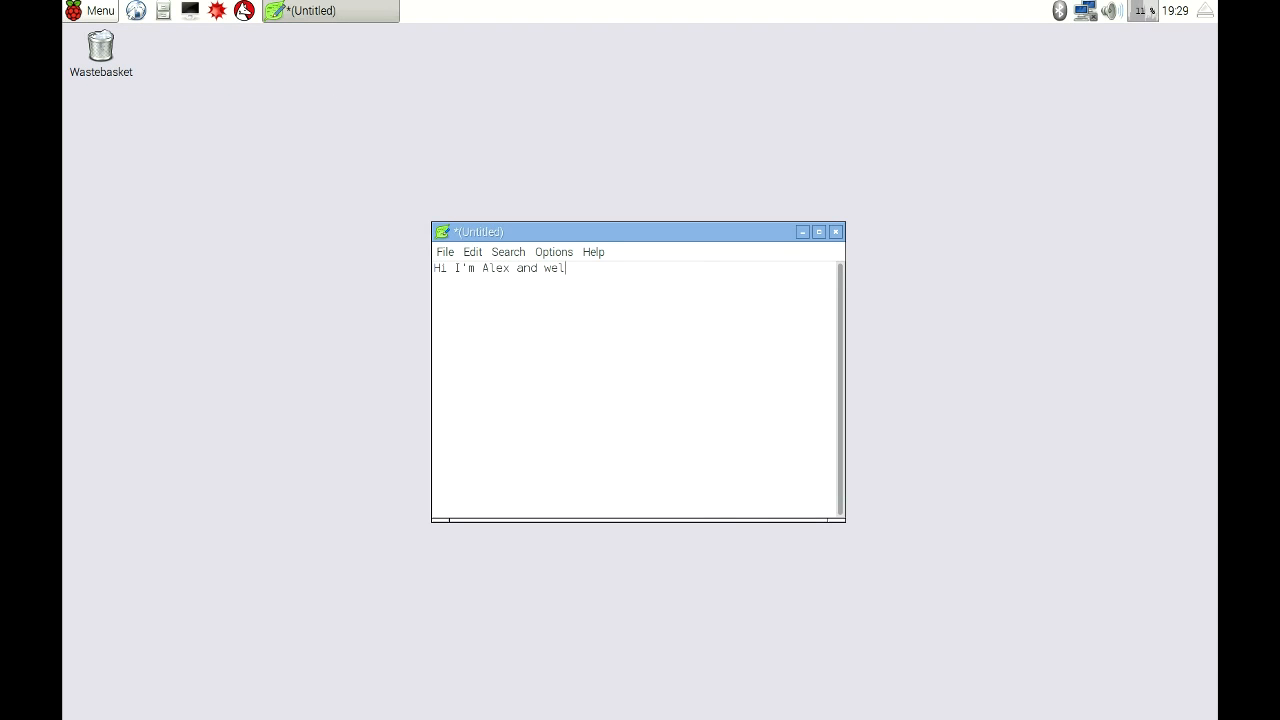
- Leave the text editor, open a terminal and begin typing sudo raspi-config
text(come to Super Make Something...)
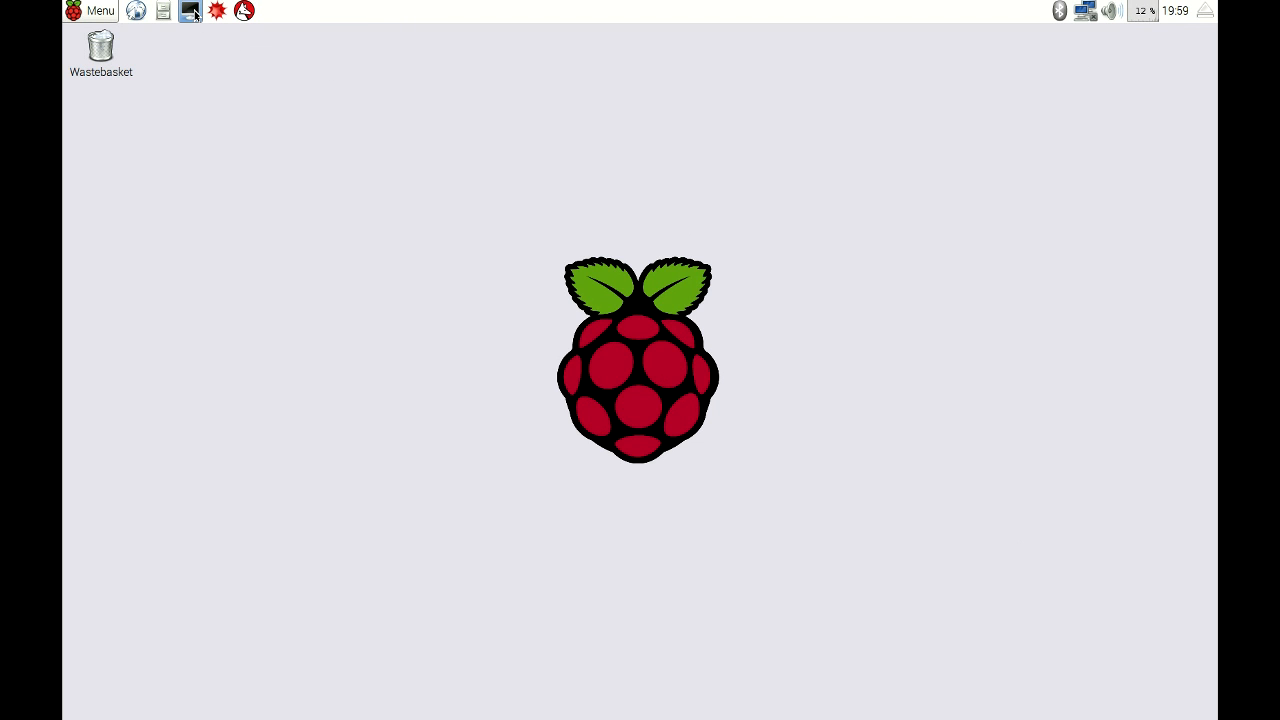
click(190, 11)
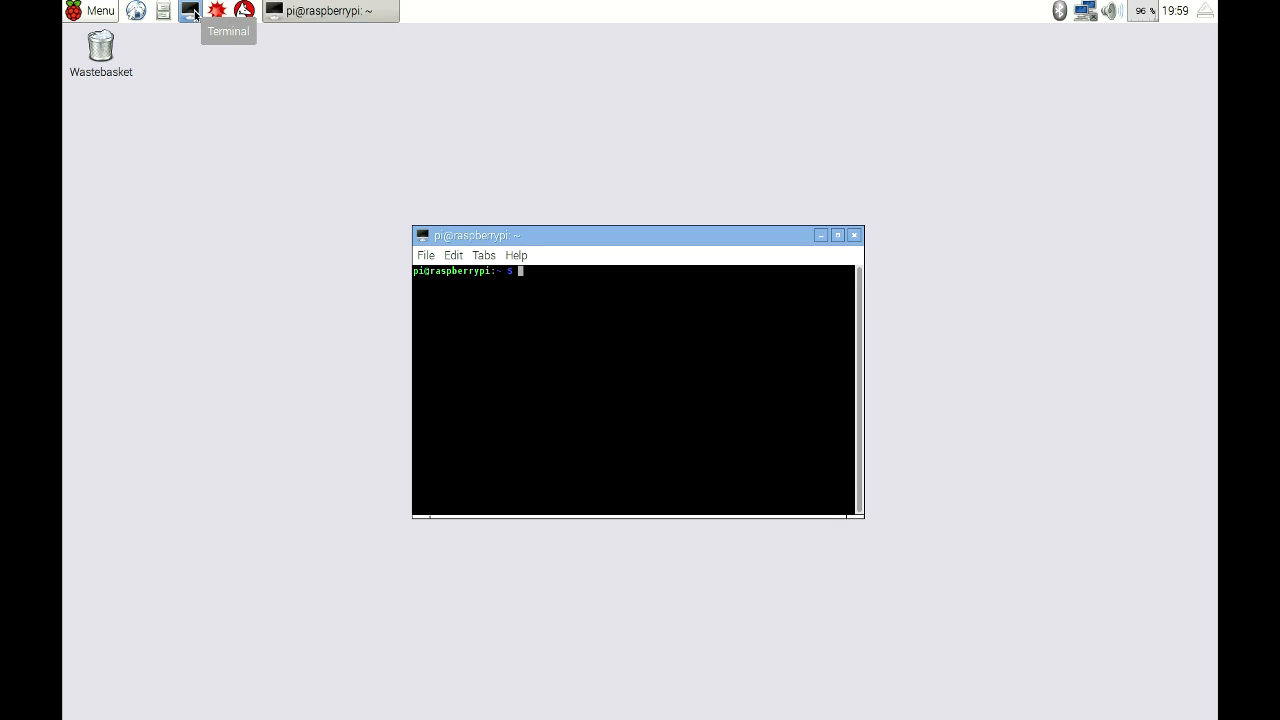
text(sudo ras)
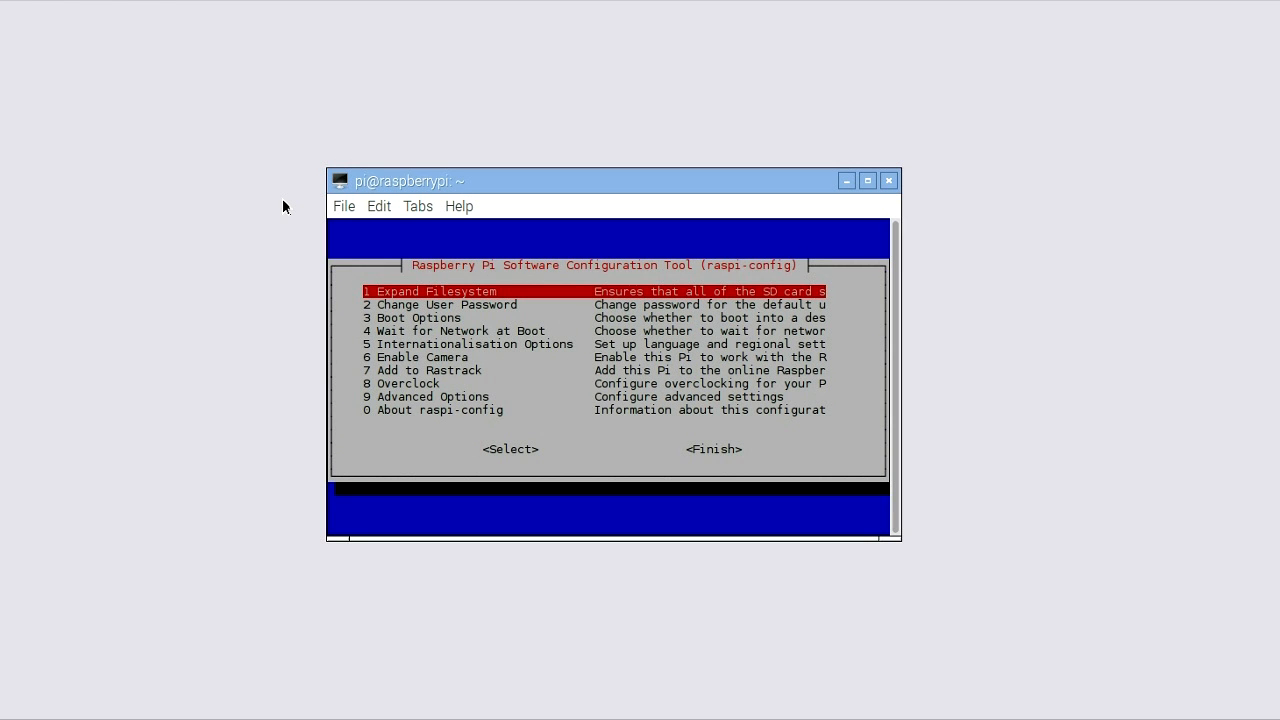
- In raspi-config, go to 9 Advanced Options and select A4 SSH
key(Down)
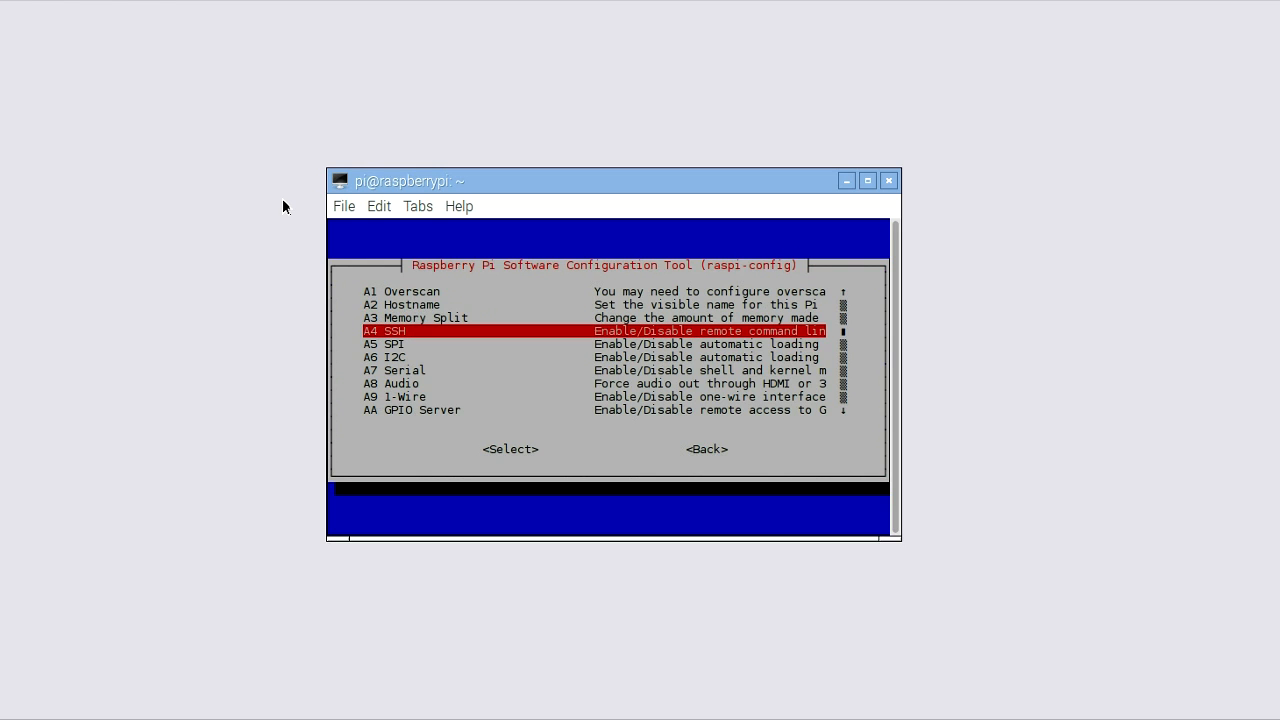
click(510, 448)
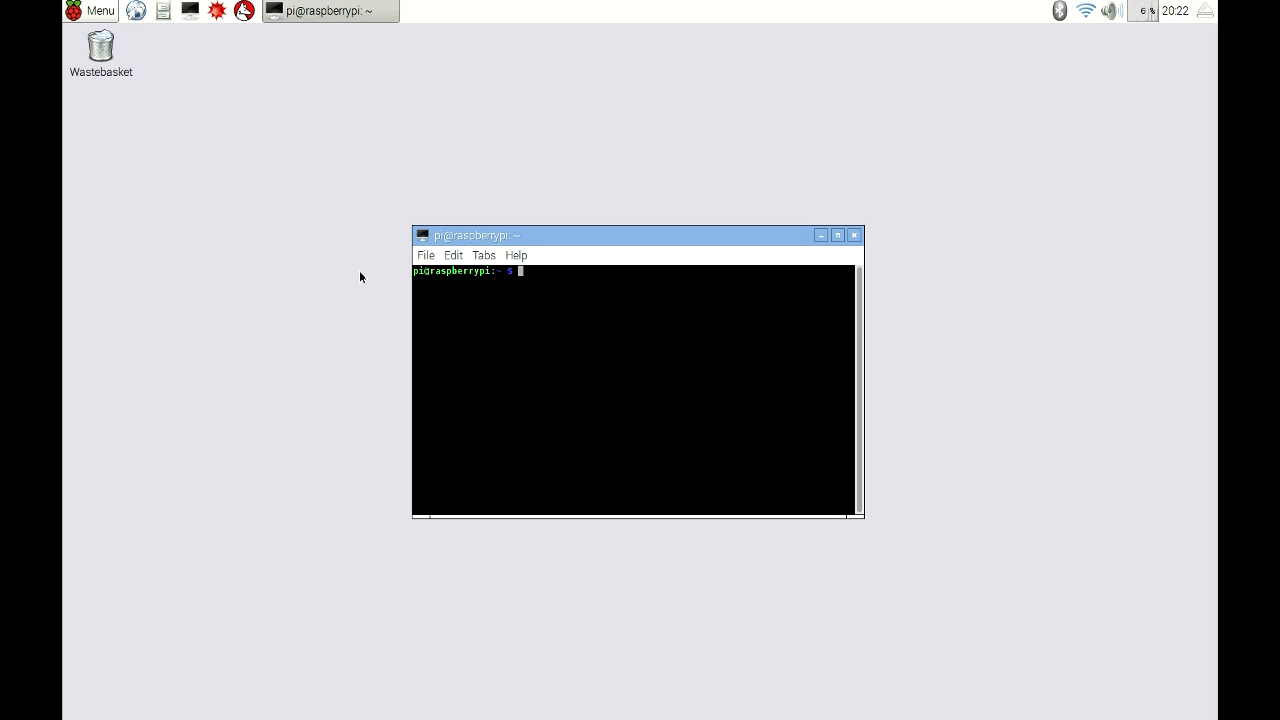
- Find the Pi's IP 192.168.0.106 with ifconfig and run sudo apt-get install xrdp
text(ifconfig)
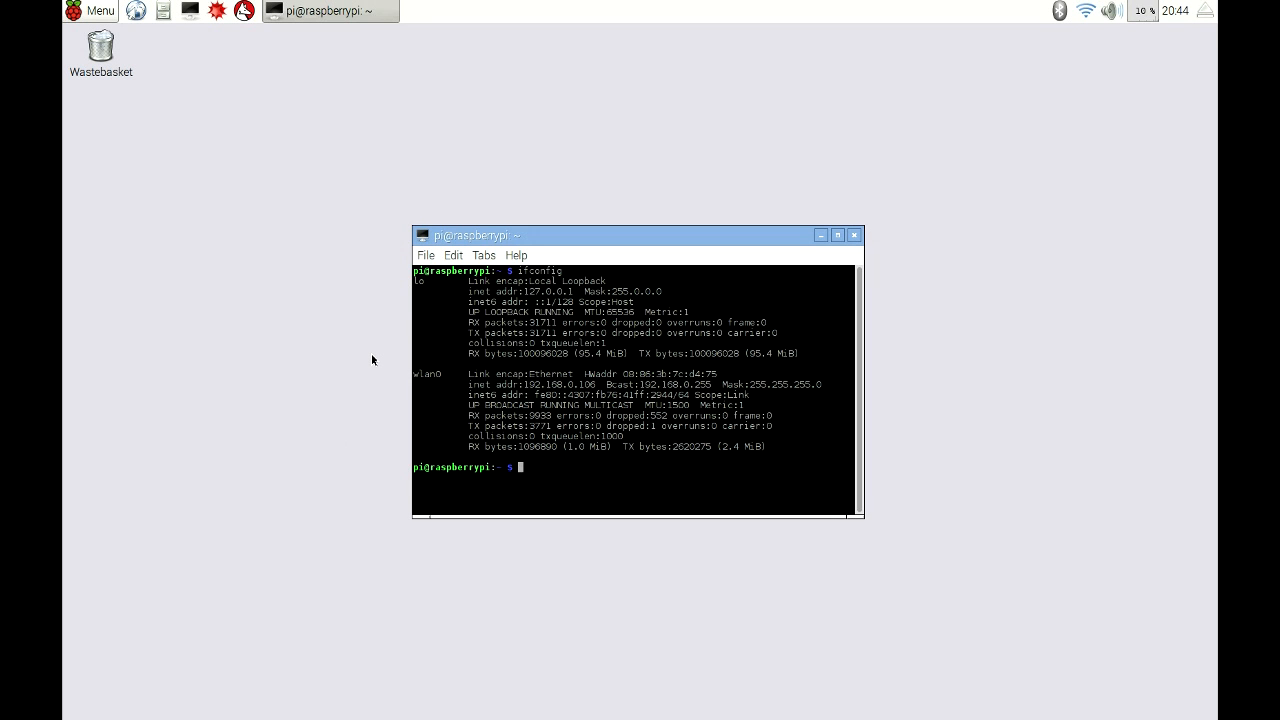
text(sudo apt-get)
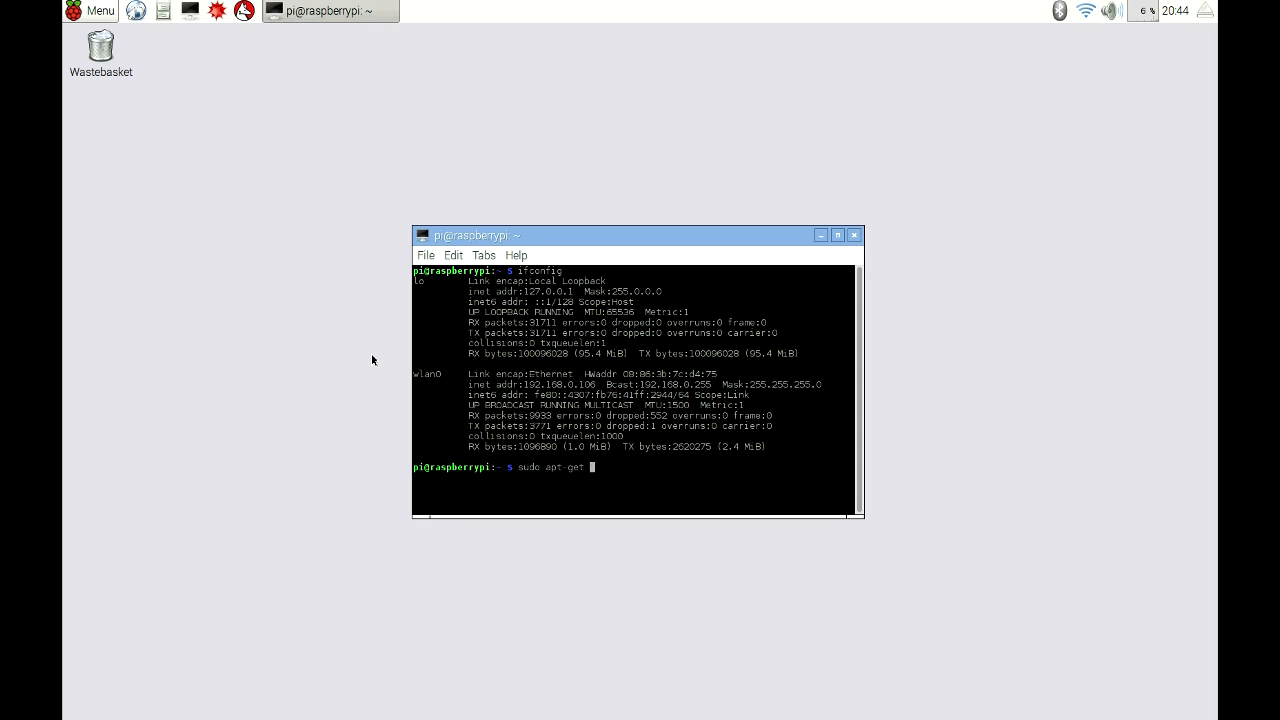
text(install xrdp)
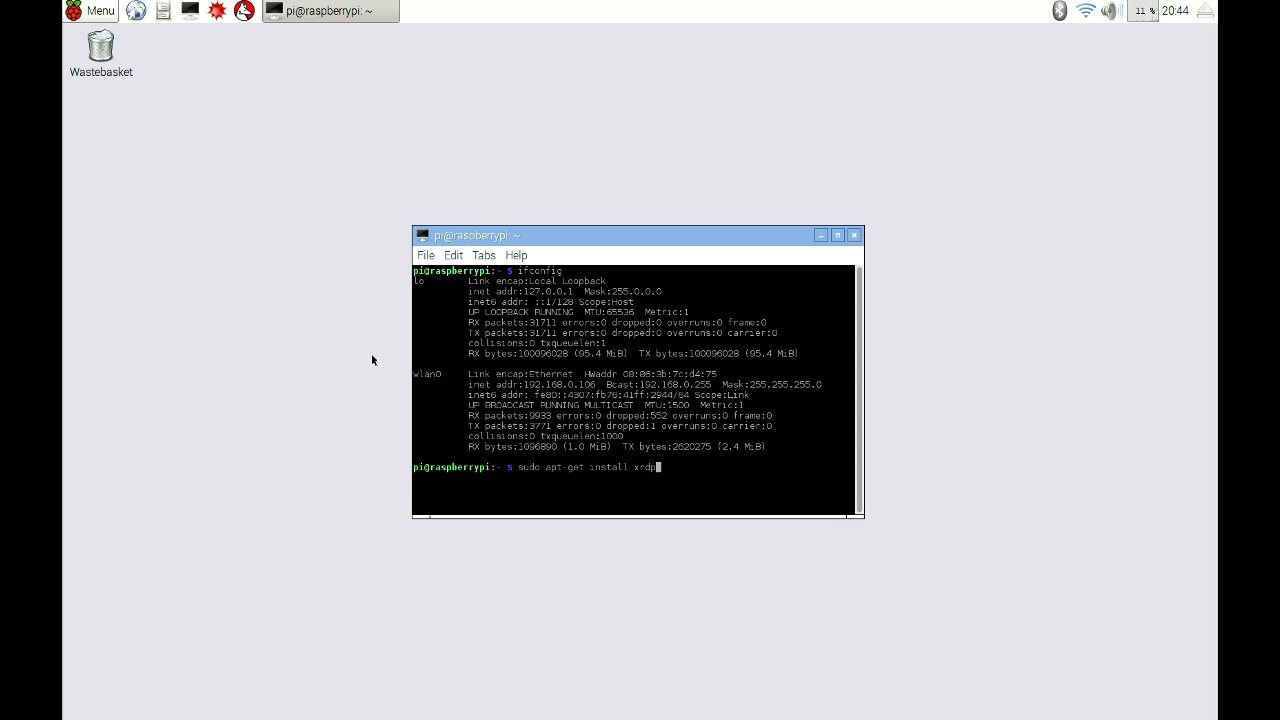
key(Return)
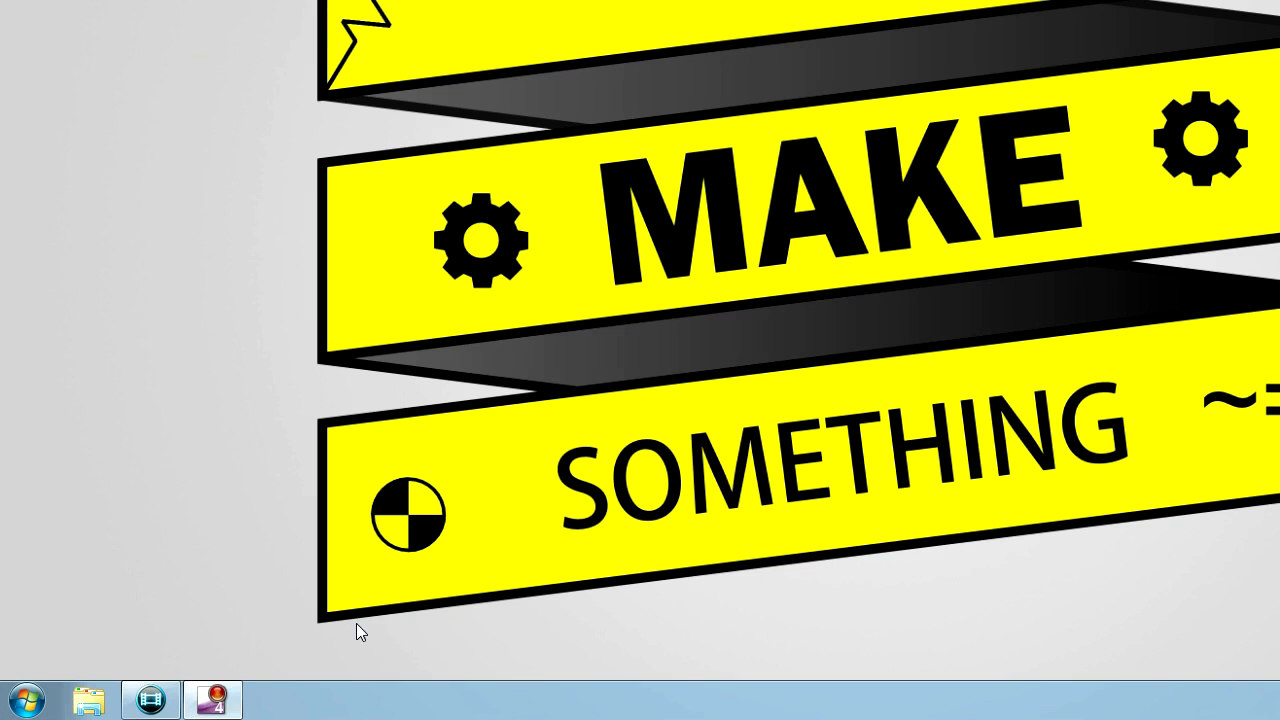
- Search 'remote' in the Start menu and launch Remote Desktop Connection
click(24, 698)
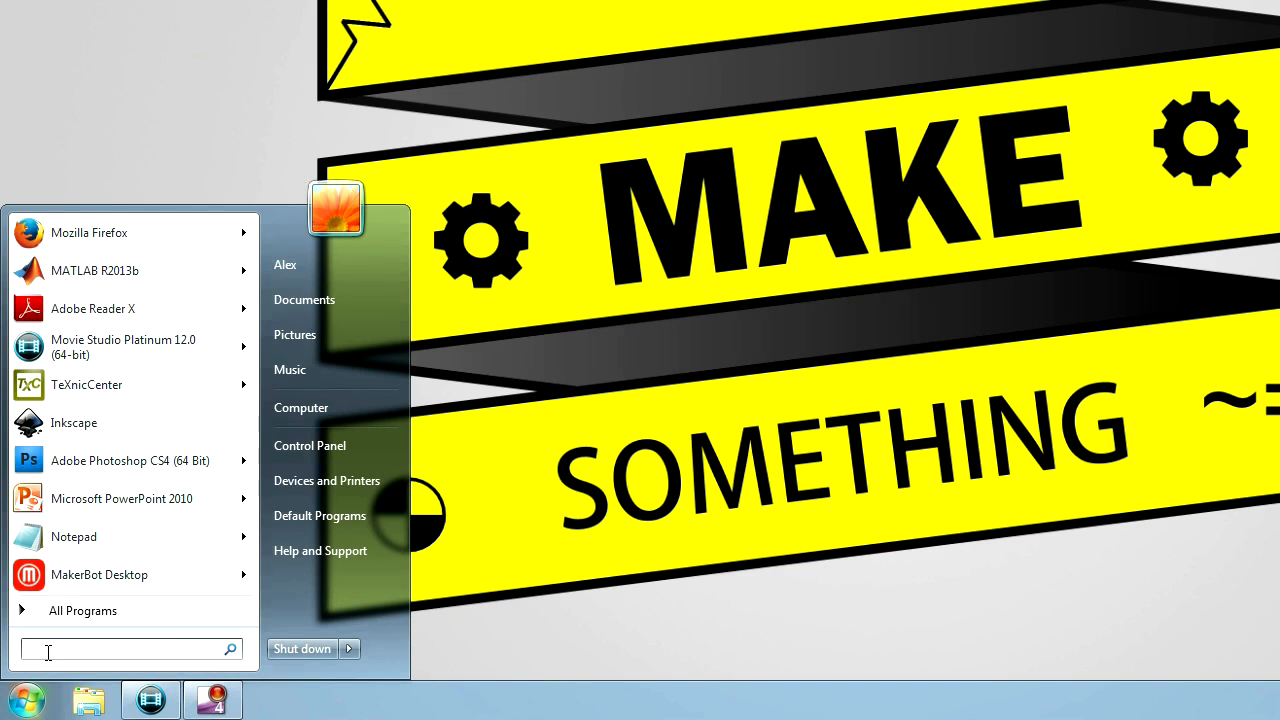
text(remote)
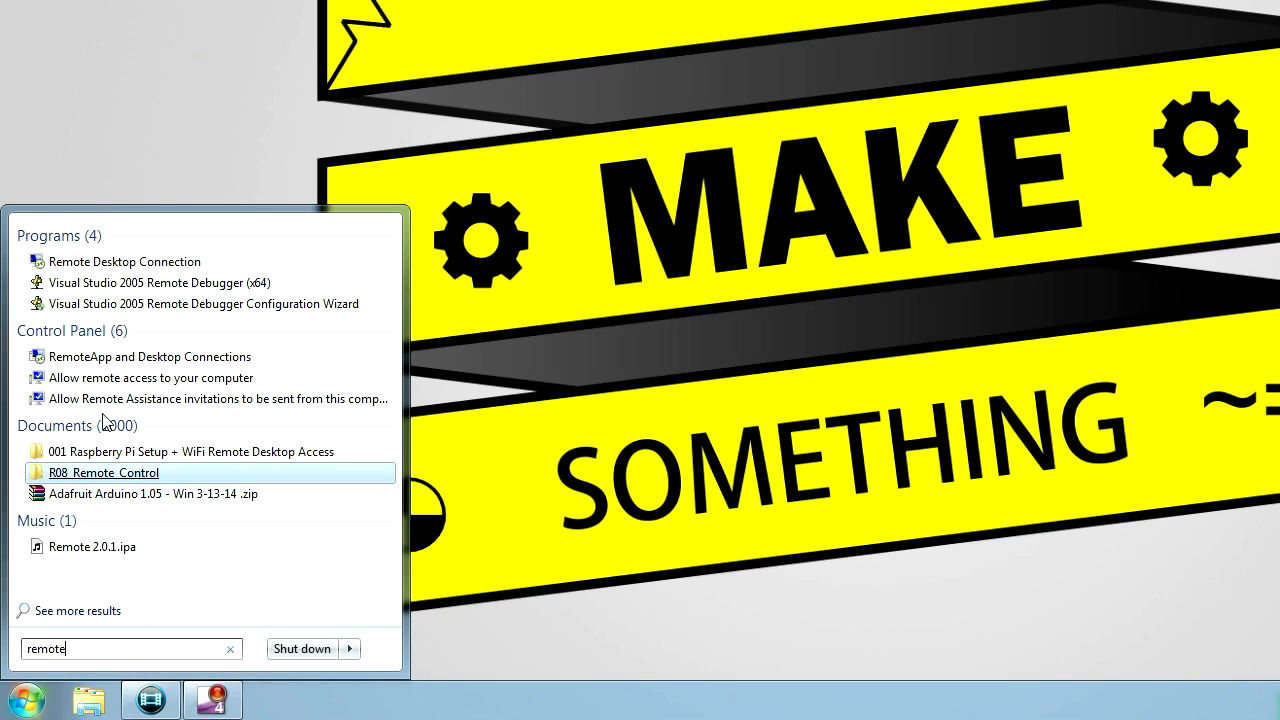
click(124, 261)
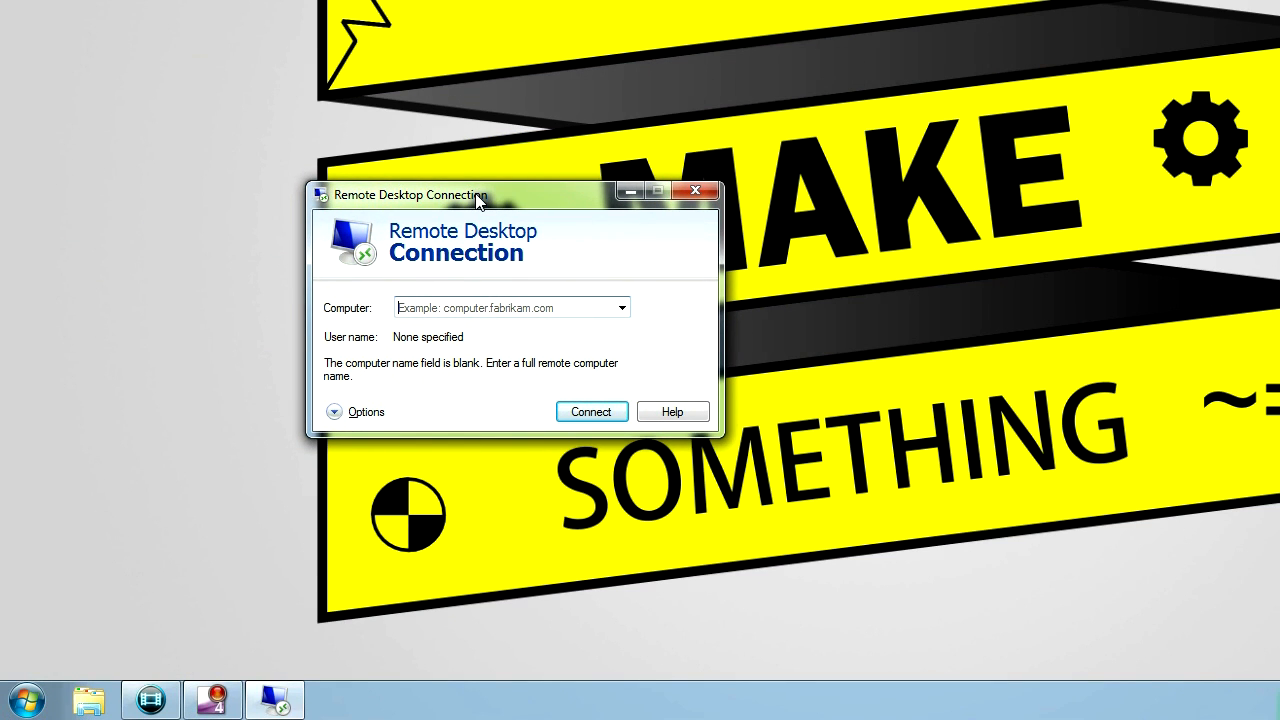
- Connect to 192.168.0.106, accepting the unverified certificate warning
click(500, 307)
text(192.168.)
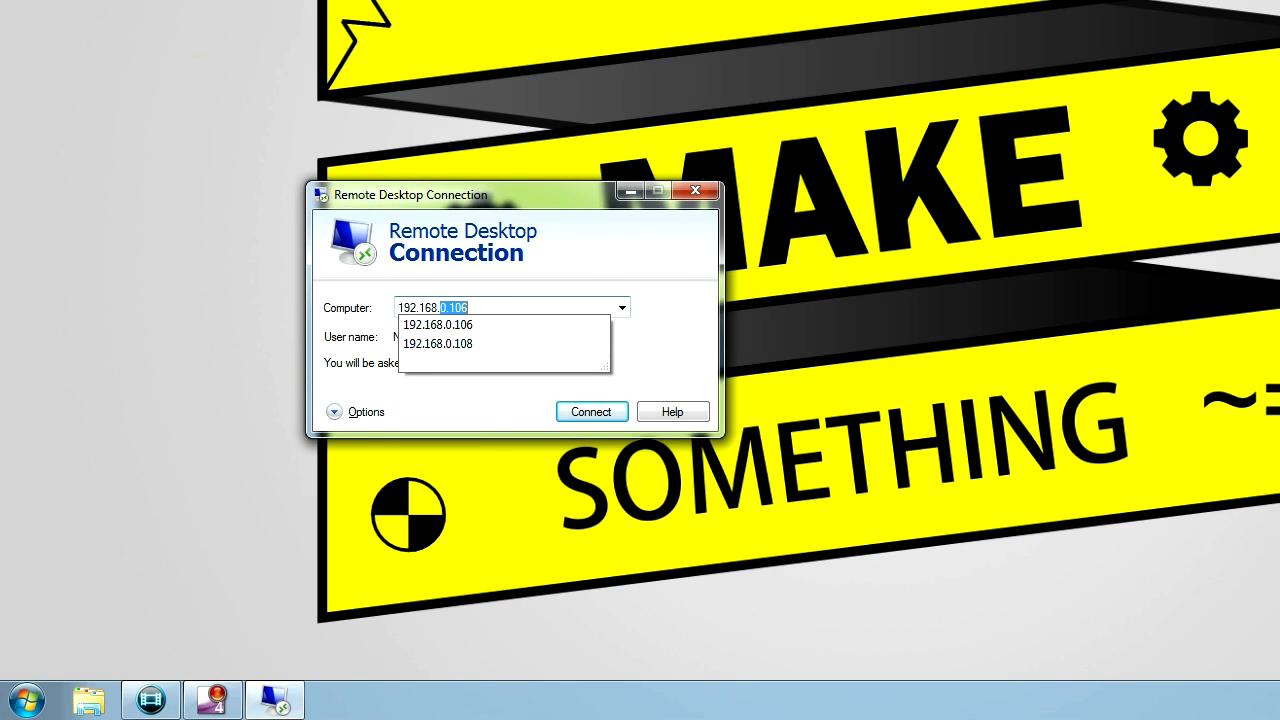
click(438, 324)
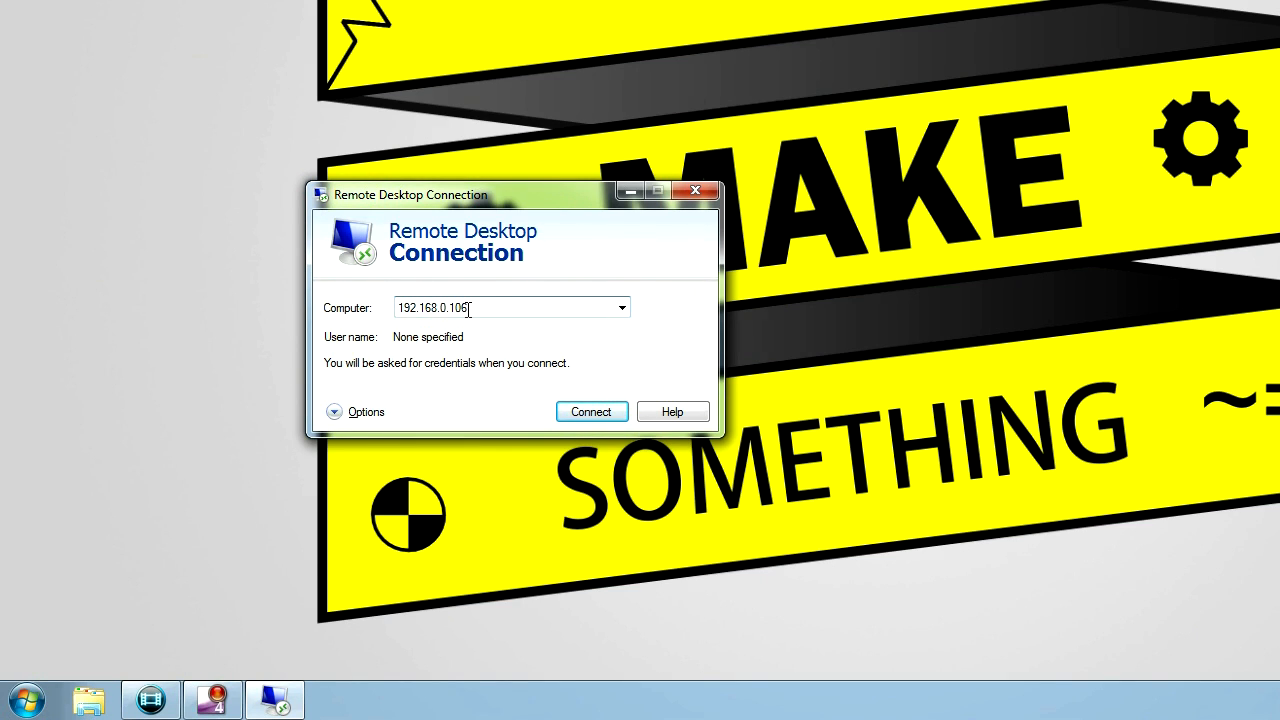
click(590, 411)
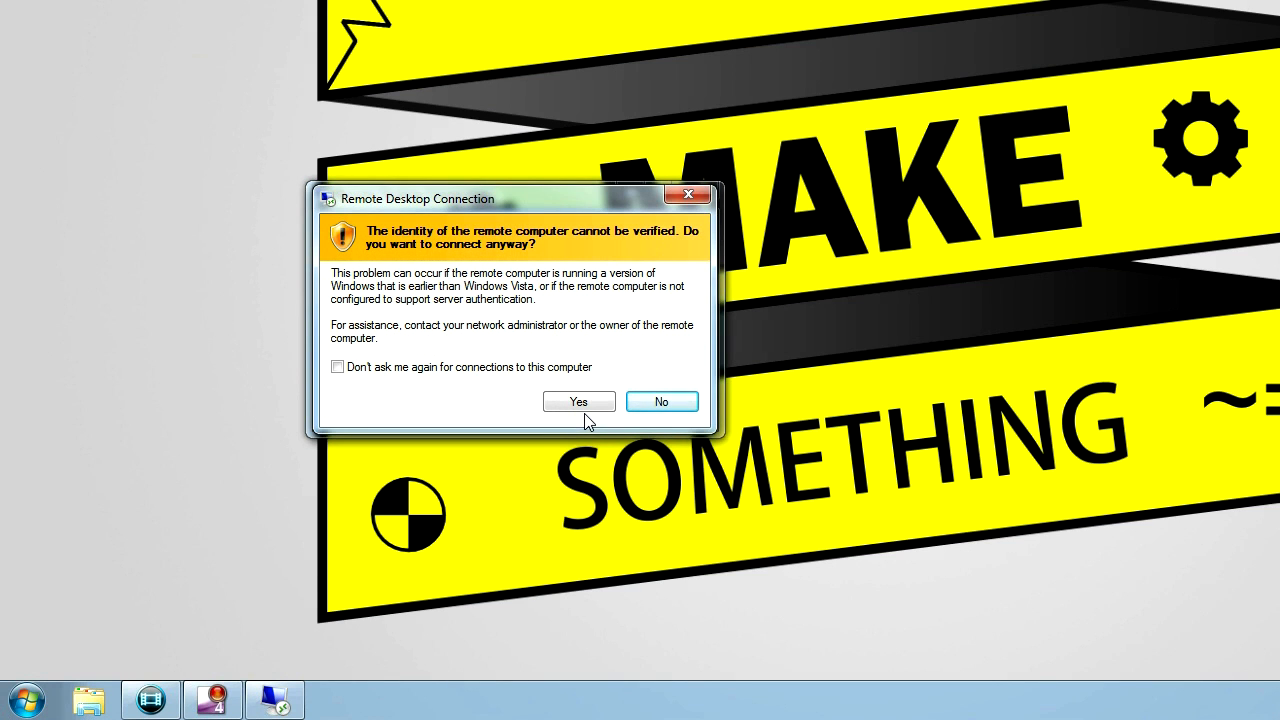
click(578, 401)
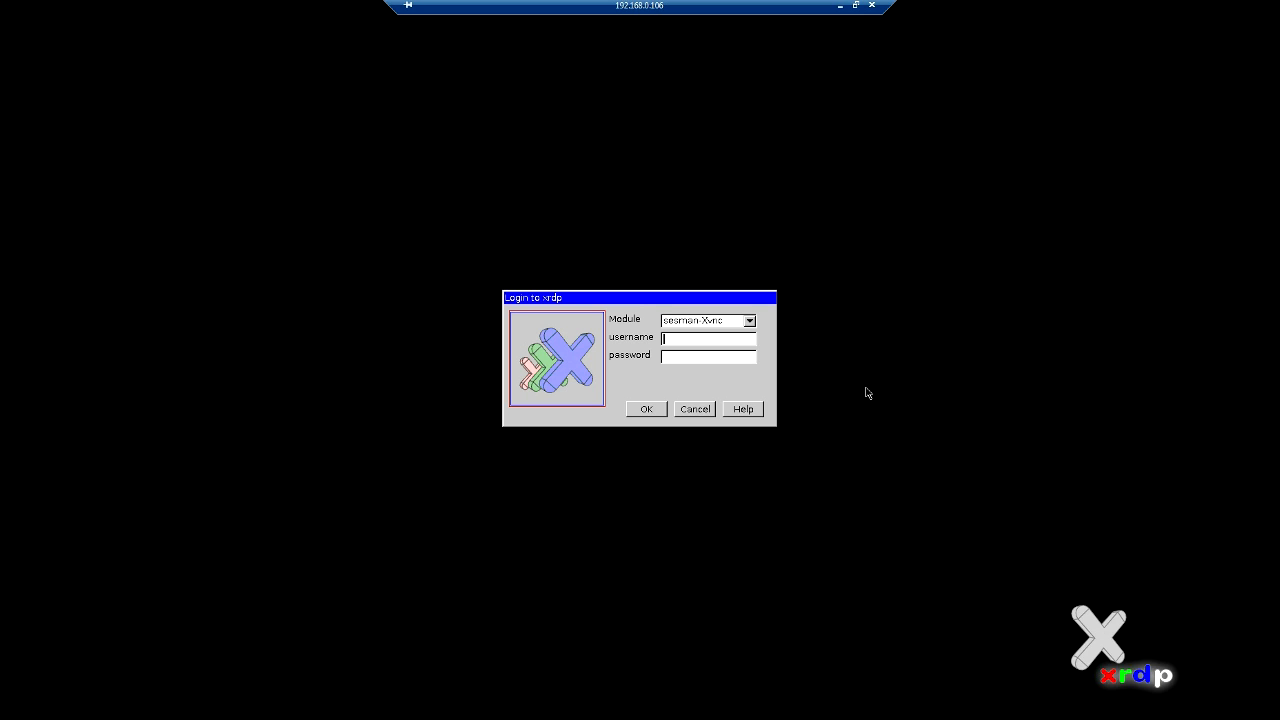
- Log in to xrdp with the Pi's username and password
text(pi)
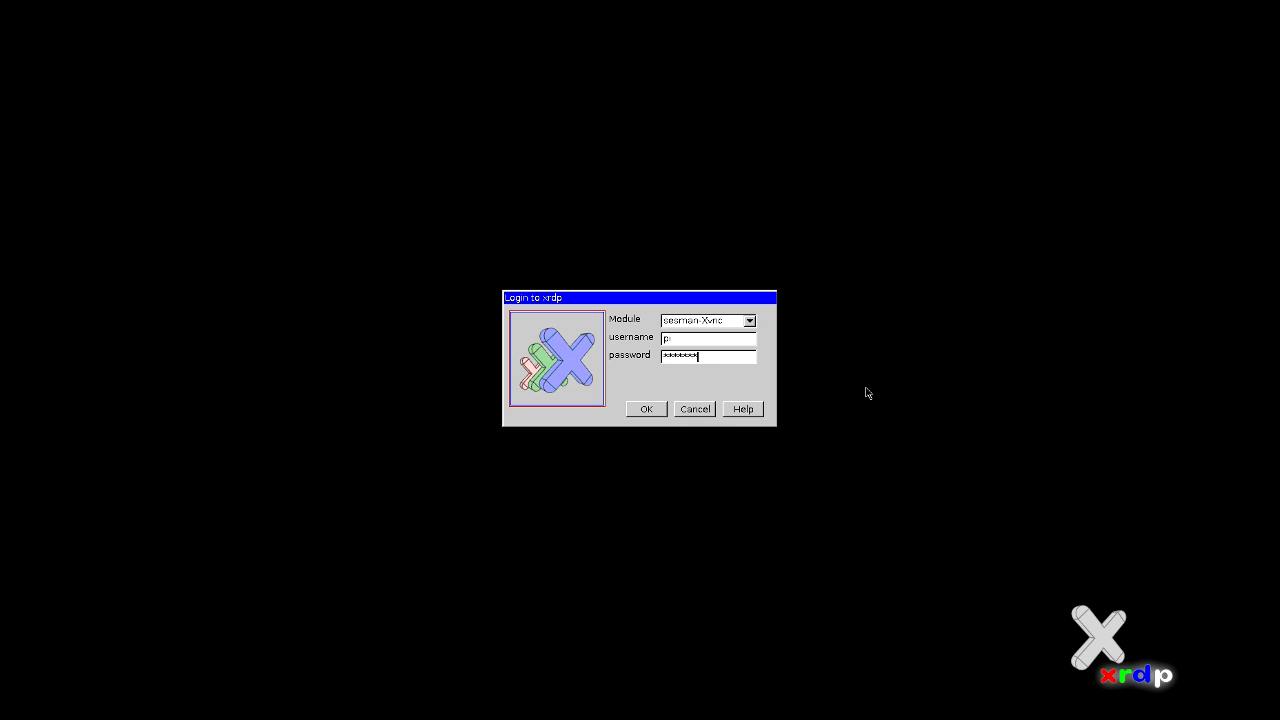
click(645, 408)
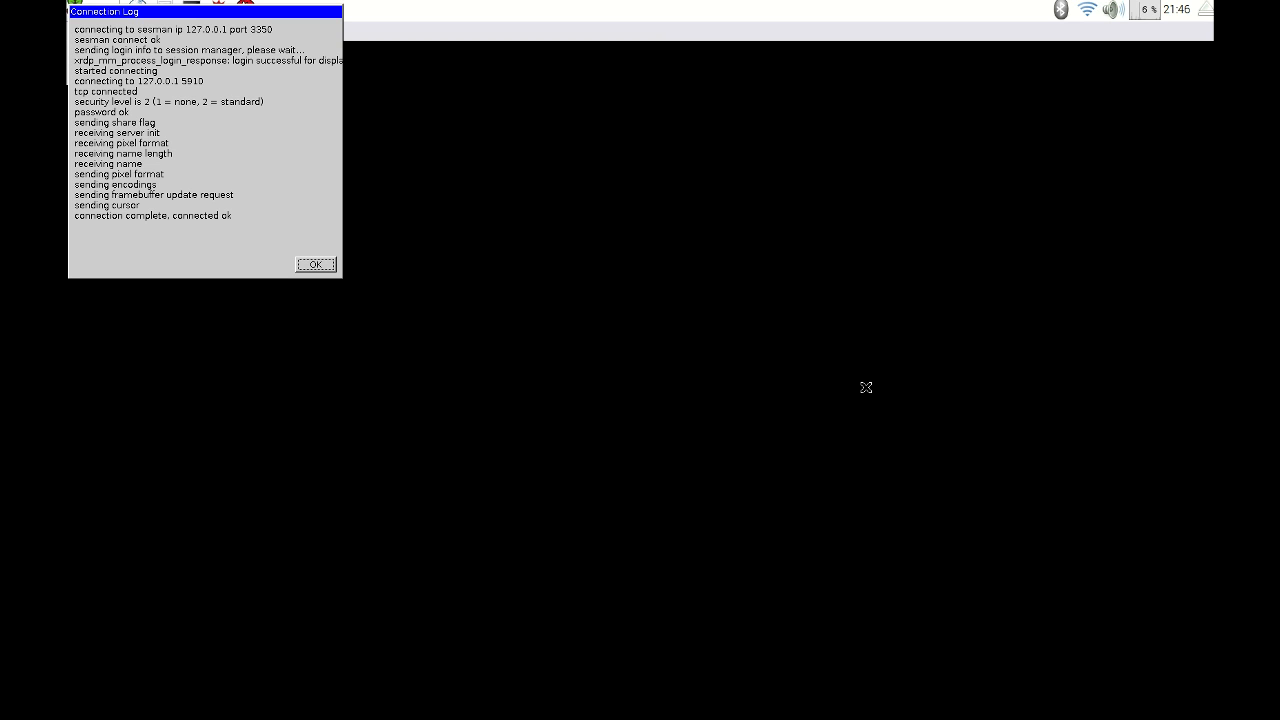
click(314, 264)
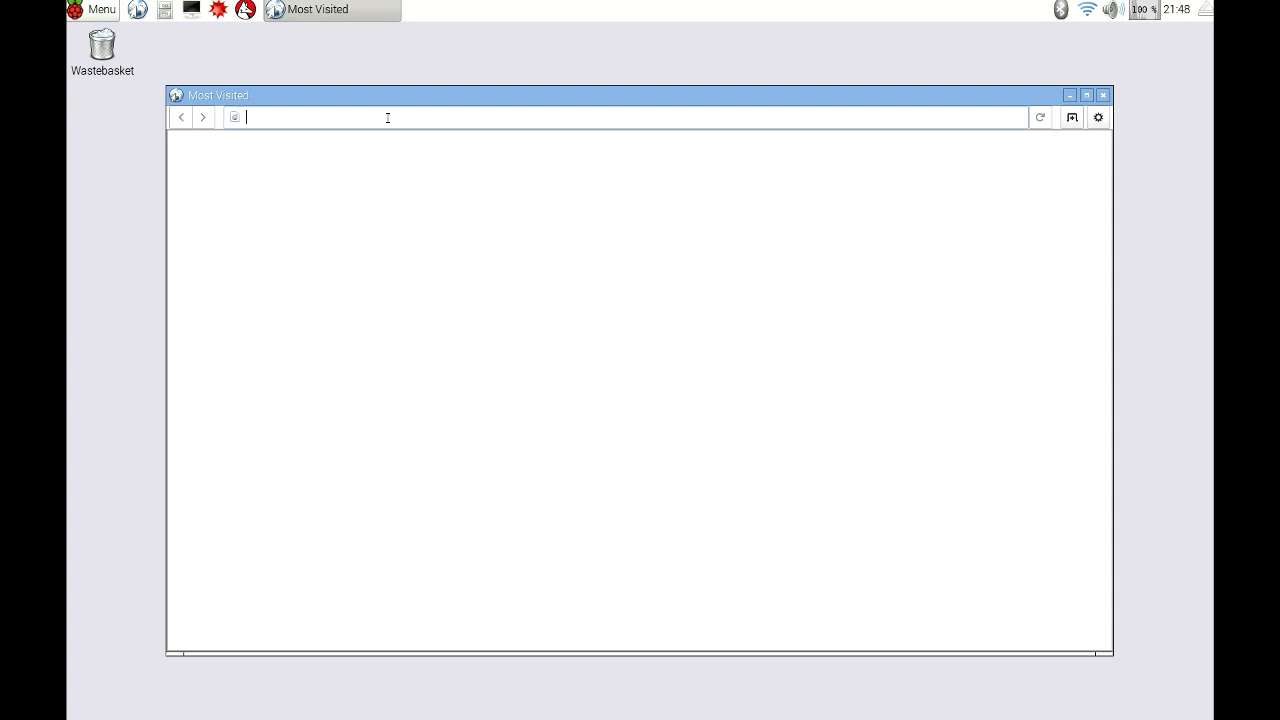
text(http://www.supermakesomething.com/)
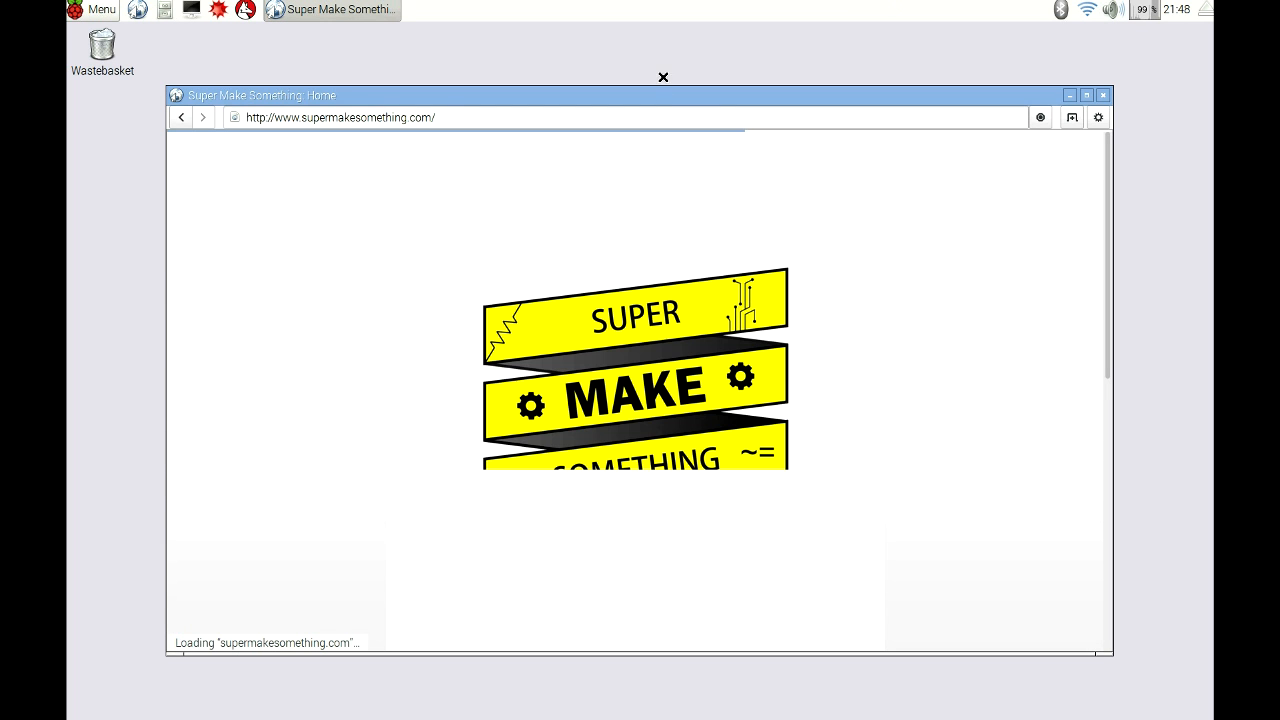